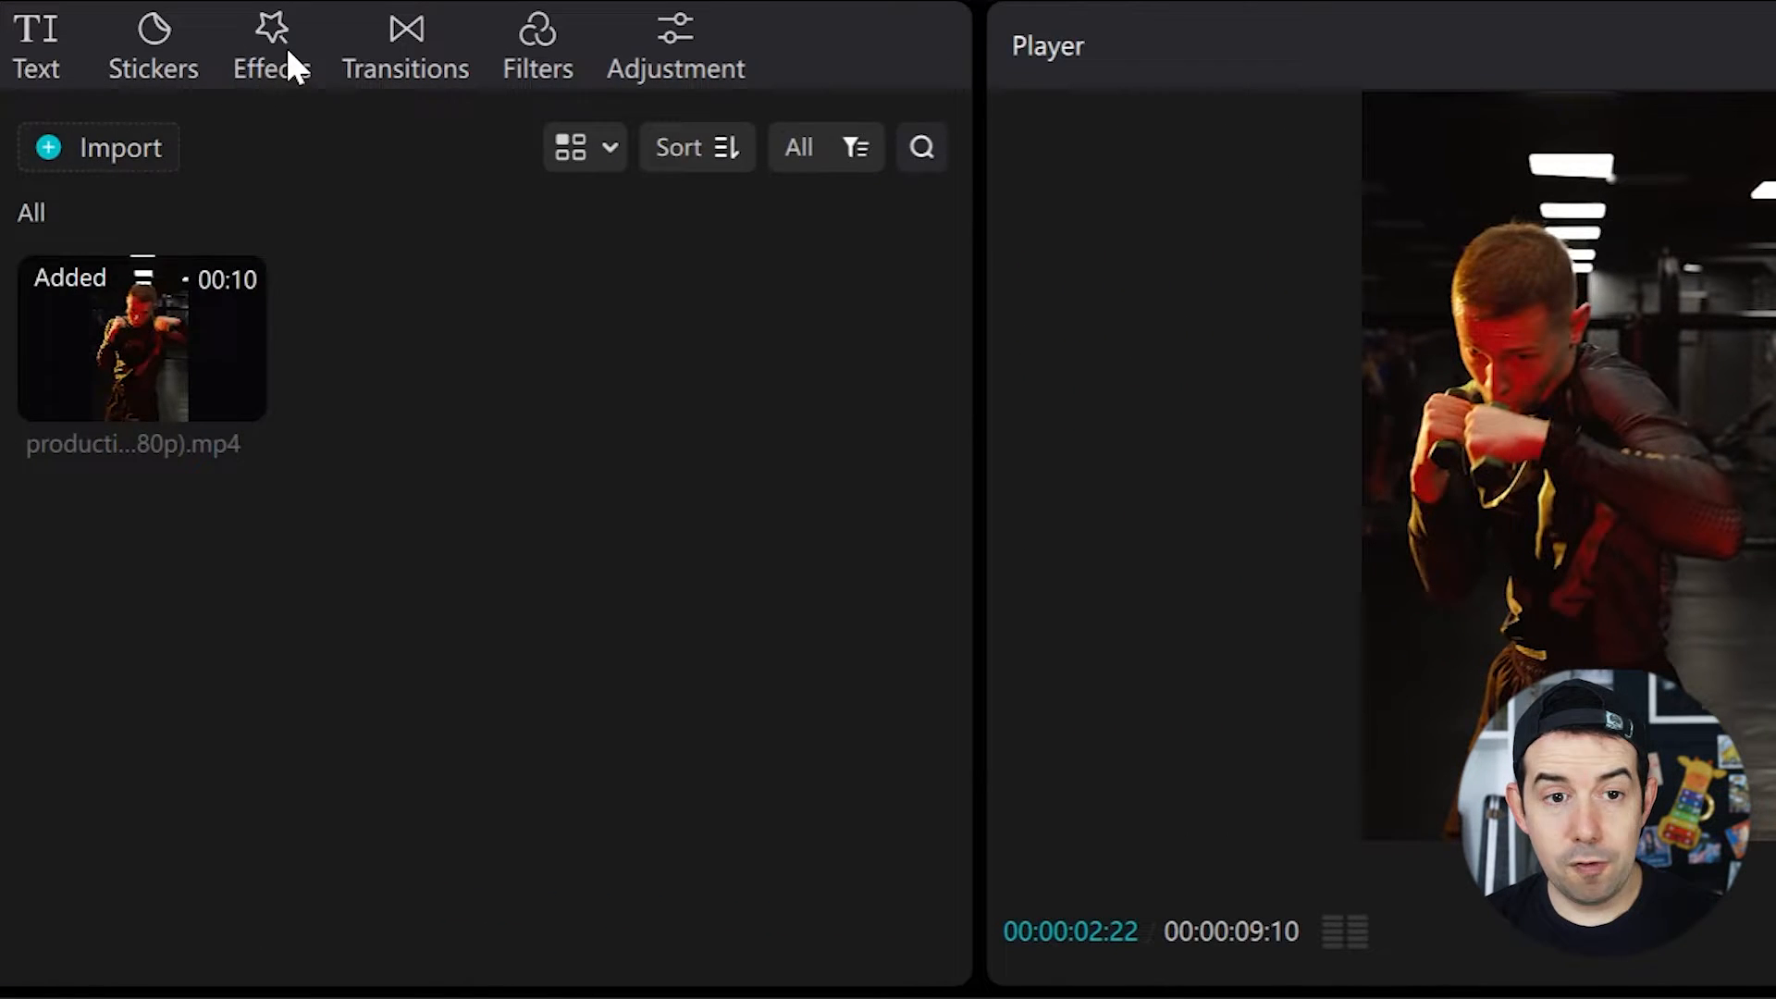
# Browse the Effects library down to the Lens category to preview FPS Lag
pyautogui.click(274, 37)
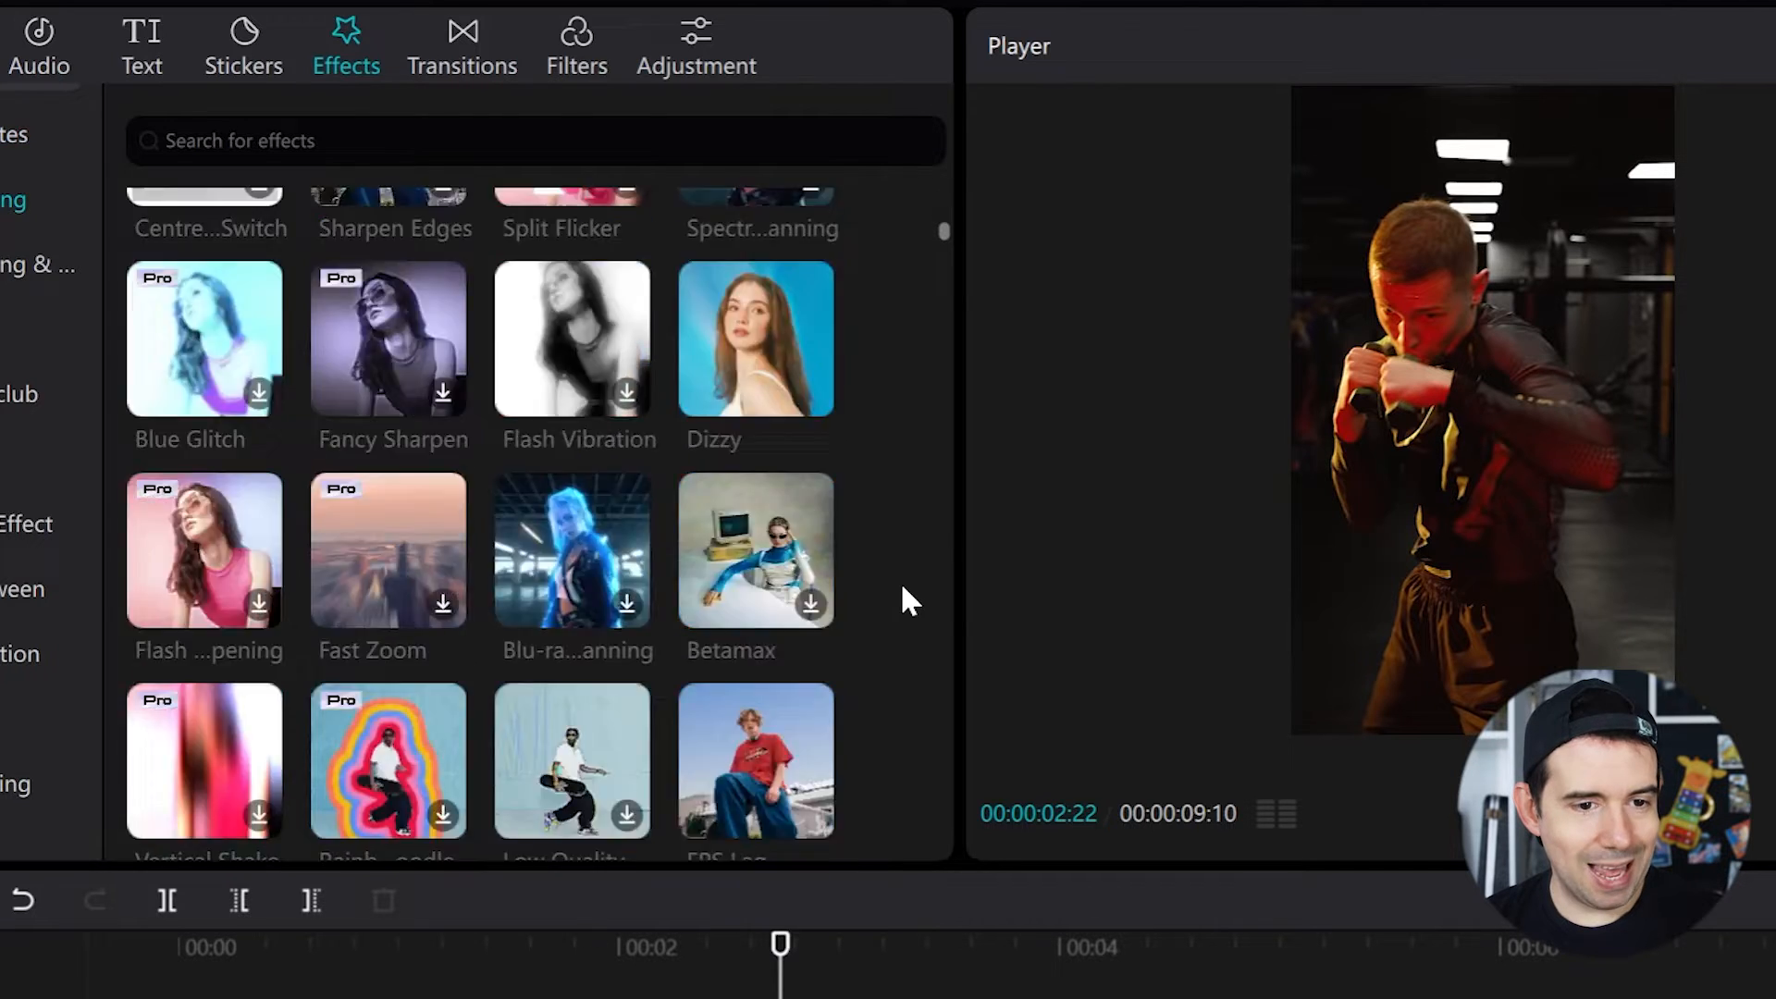
pyautogui.scroll(-3)
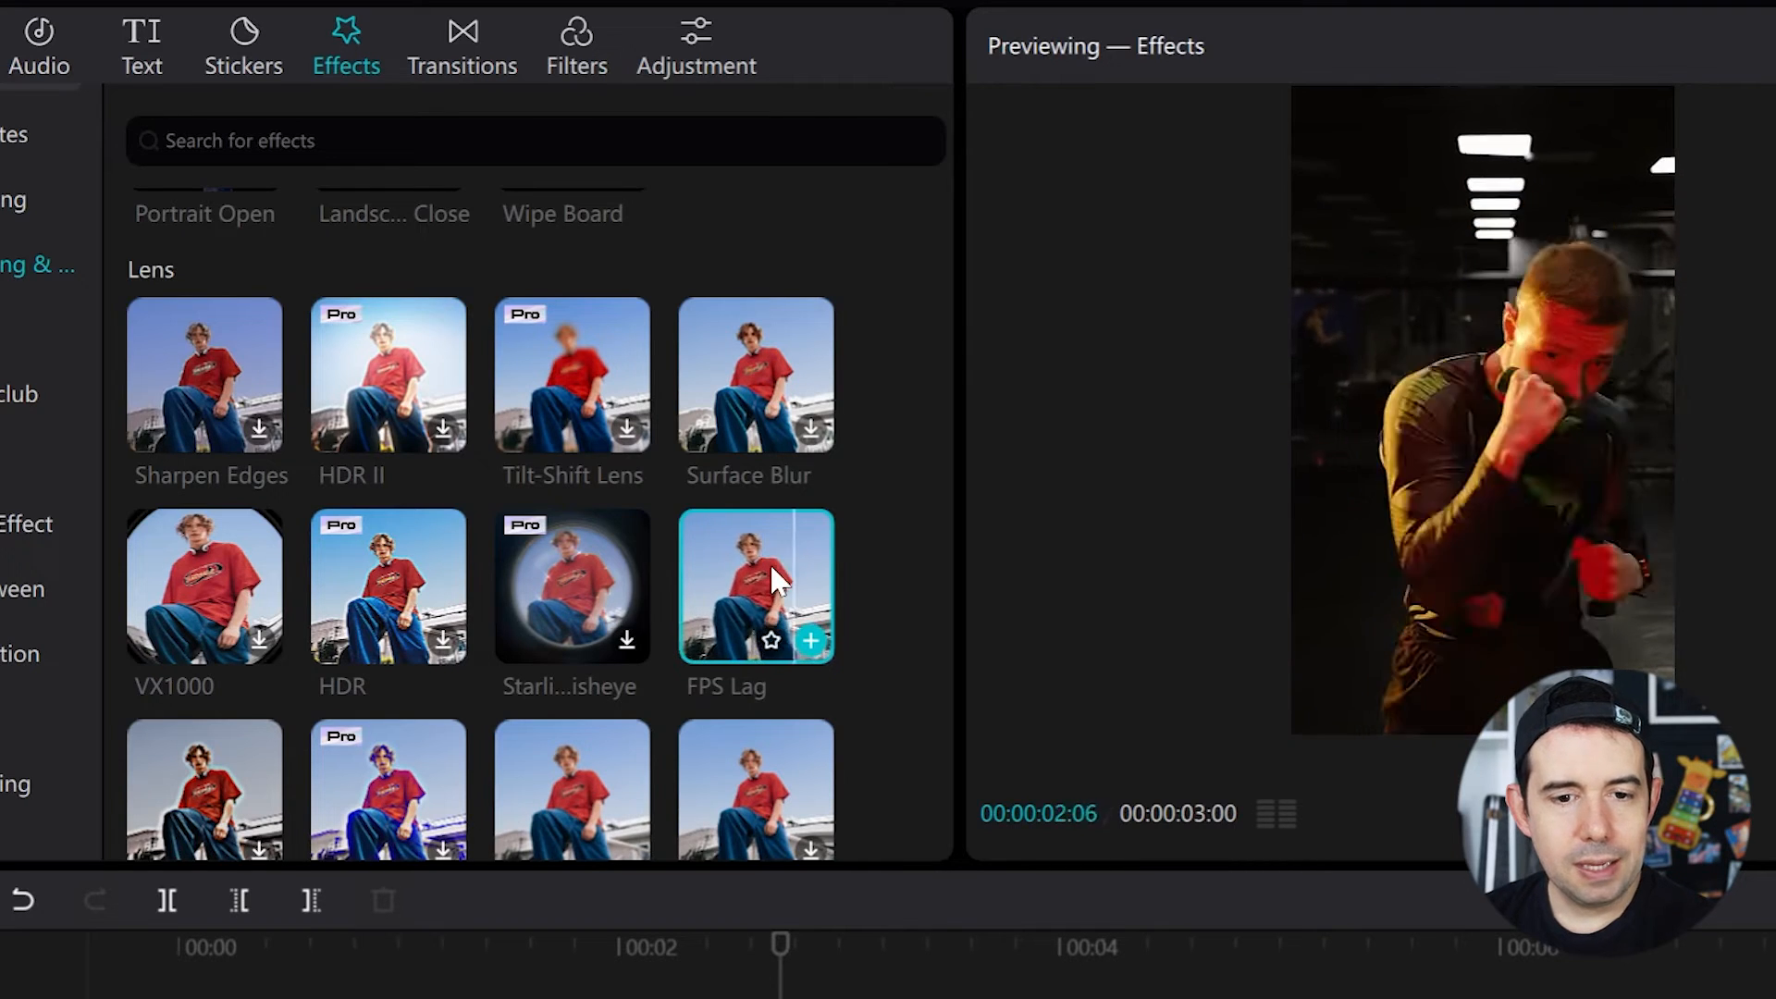
# Add FPS Lag to the timeline and stretch it to the boxing clip's end
pyautogui.click(811, 640)
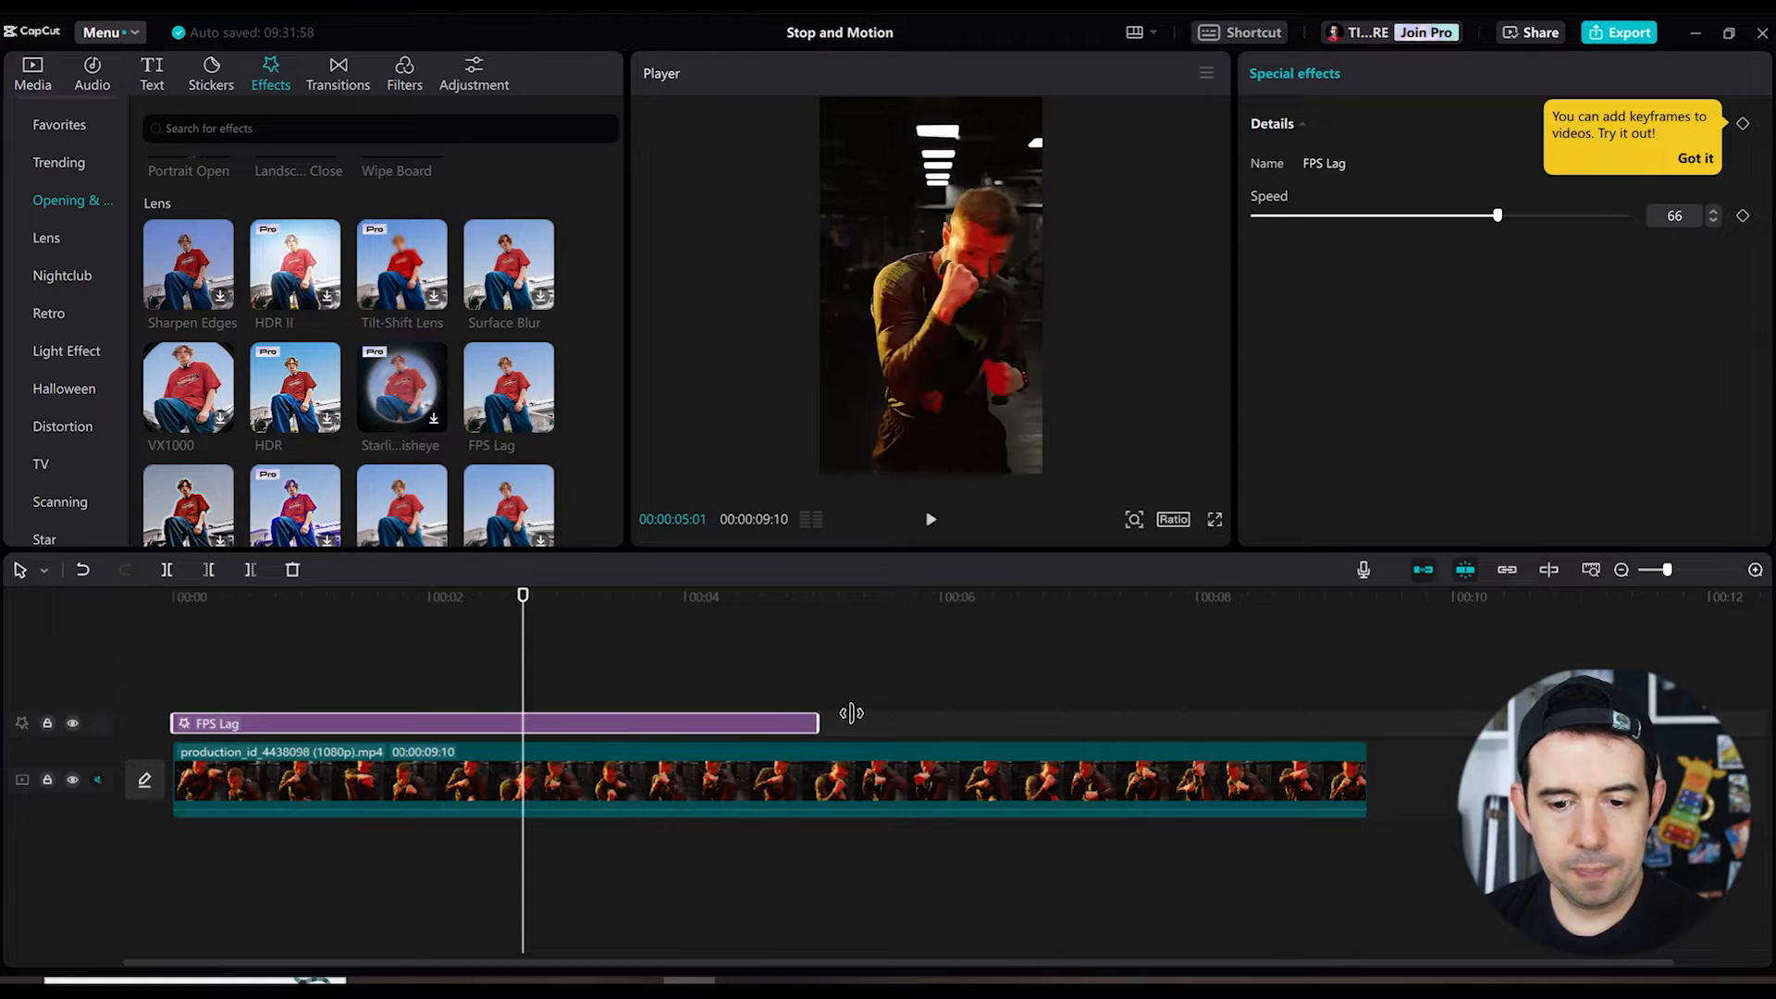
pyautogui.moveTo(818, 723); pyautogui.dragTo(1342, 723)
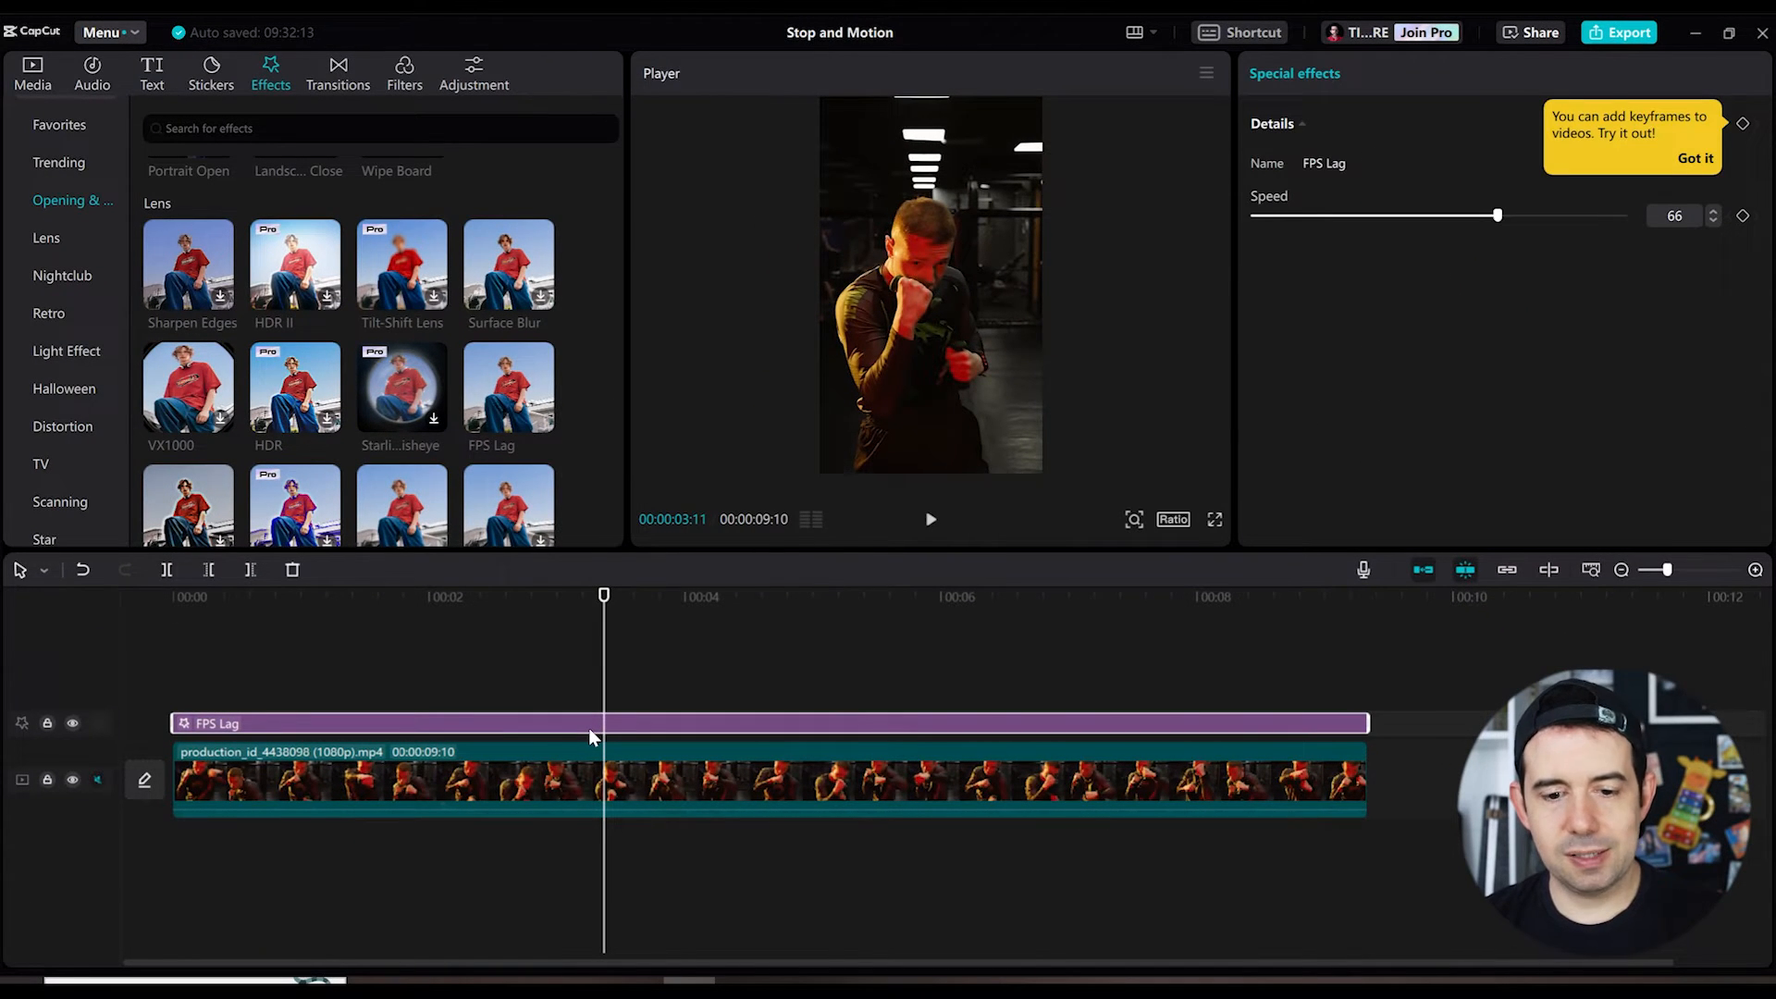
pyautogui.moveTo(893, 429)
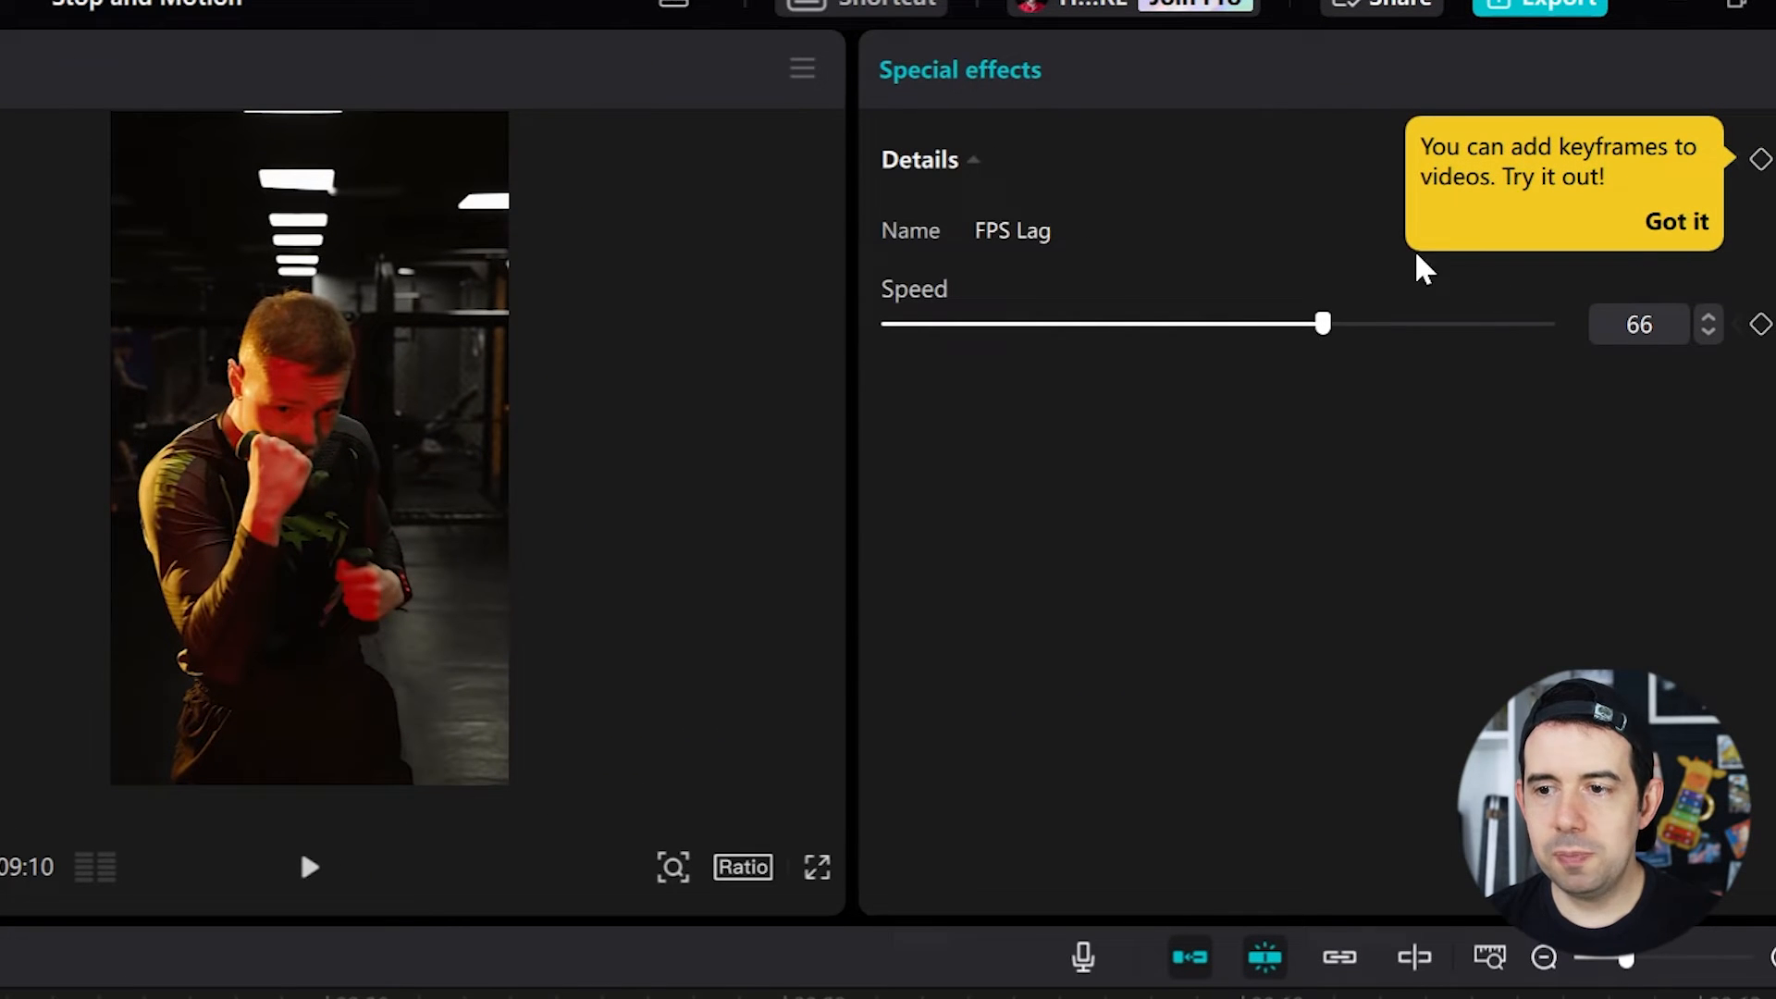
# Set the FPS Lag speed slider to 30 and play the clip to preview
pyautogui.moveTo(1323, 325); pyautogui.dragTo(1278, 325)
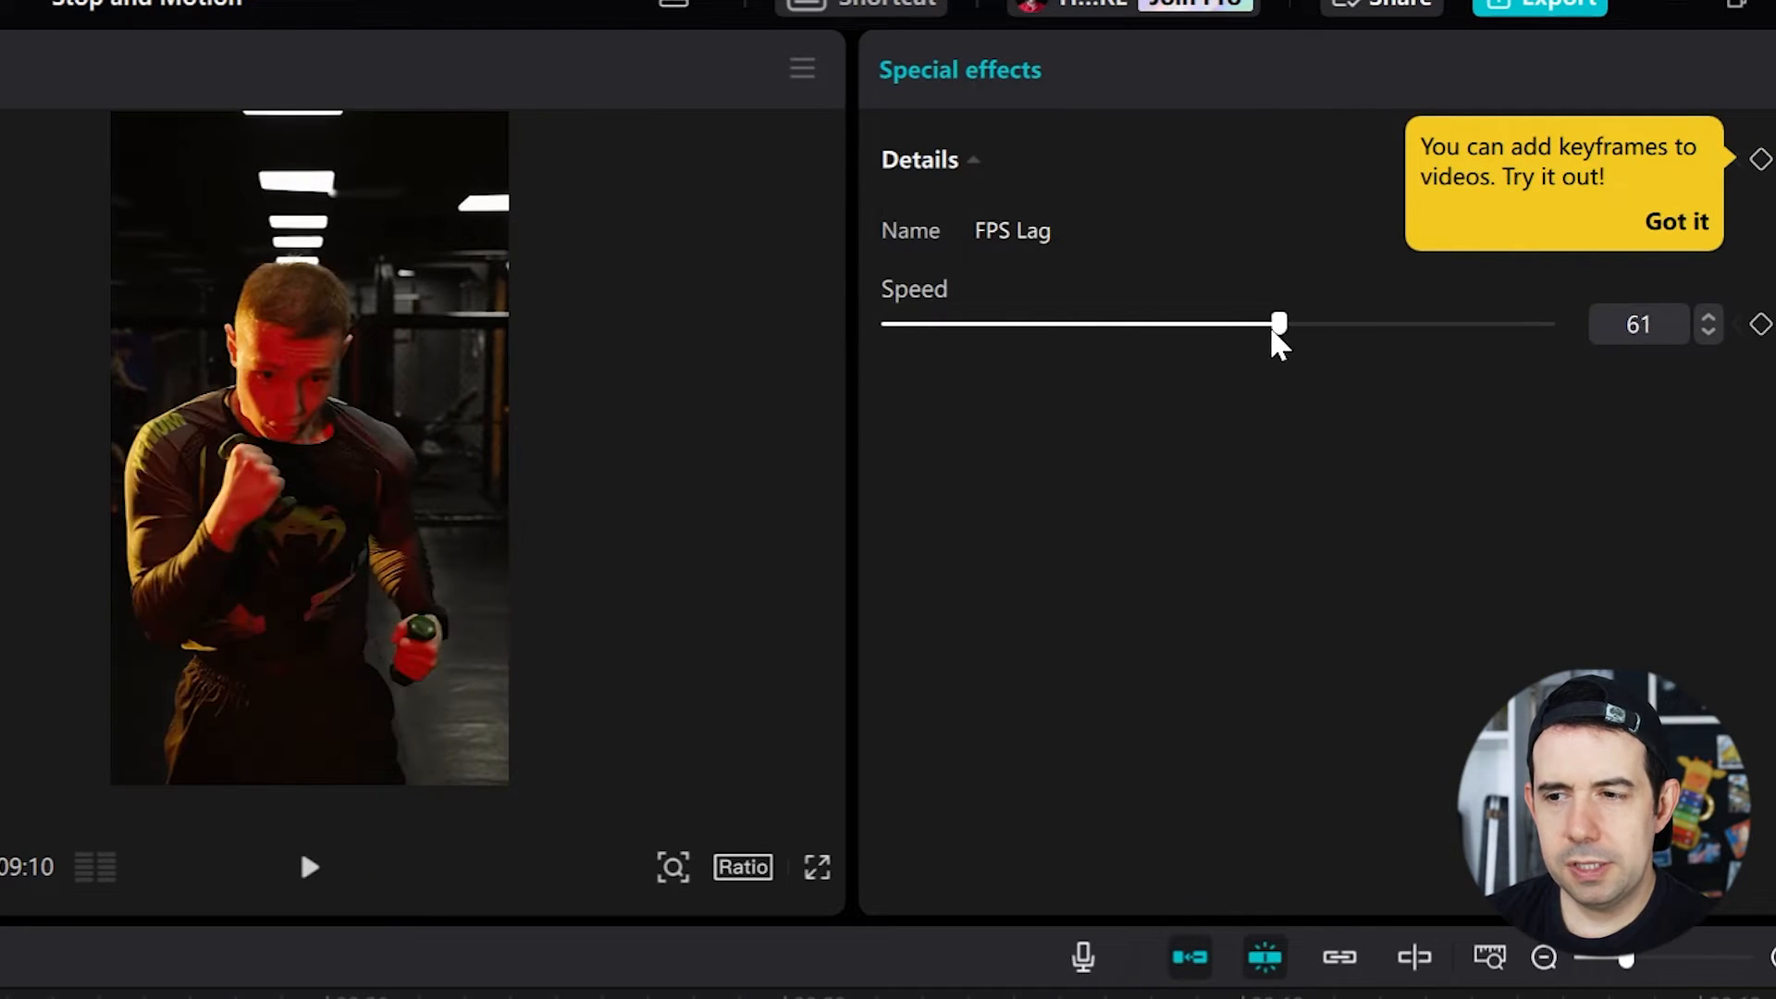
pyautogui.moveTo(1278, 324); pyautogui.dragTo(1100, 324)
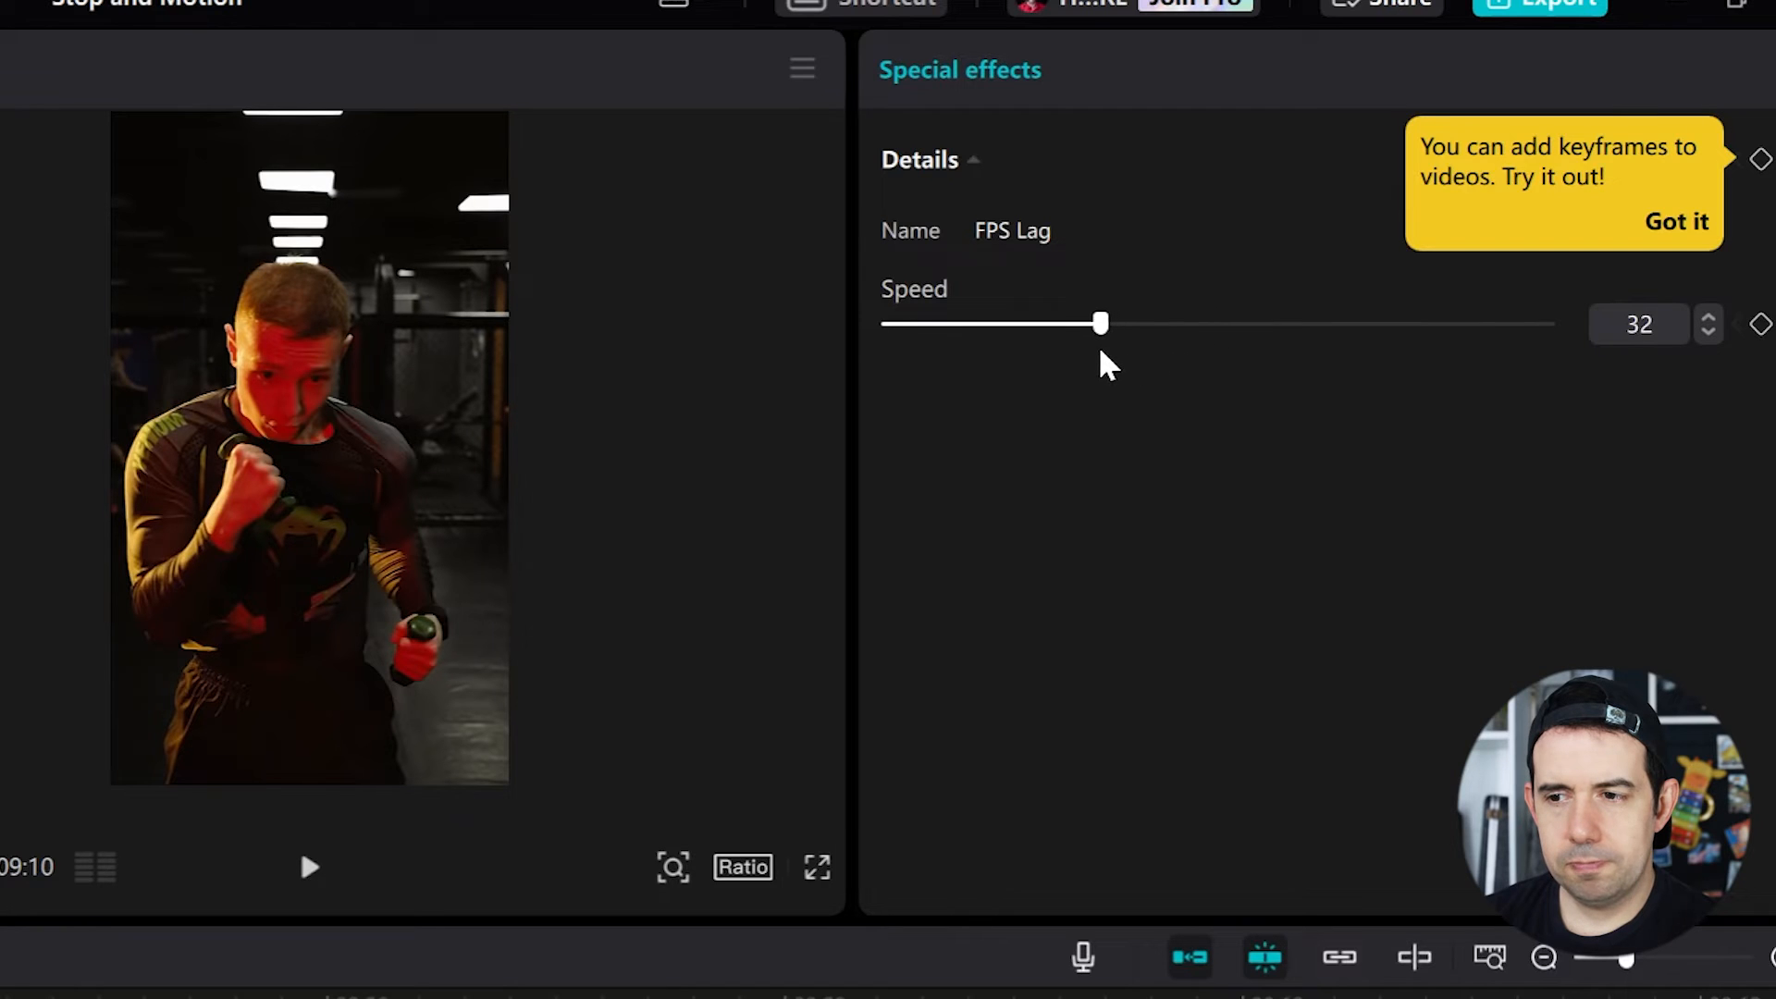
pyautogui.moveTo(1101, 325); pyautogui.dragTo(1088, 325)
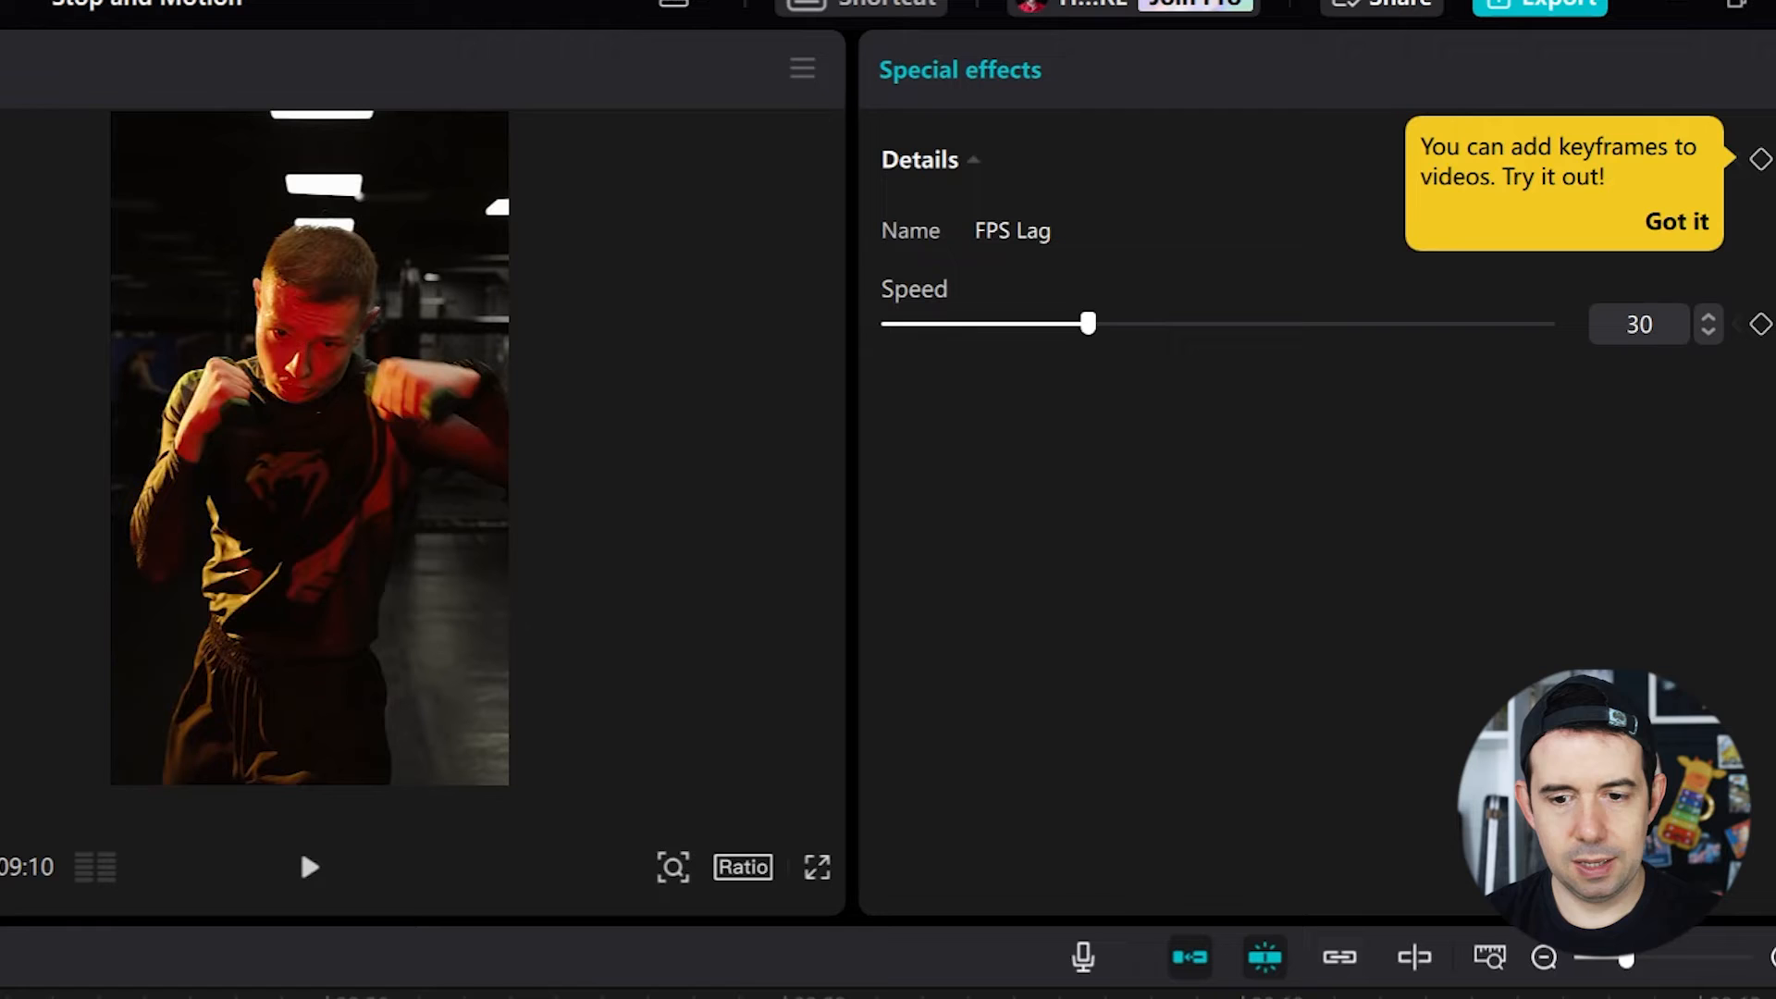
pyautogui.click(311, 868)
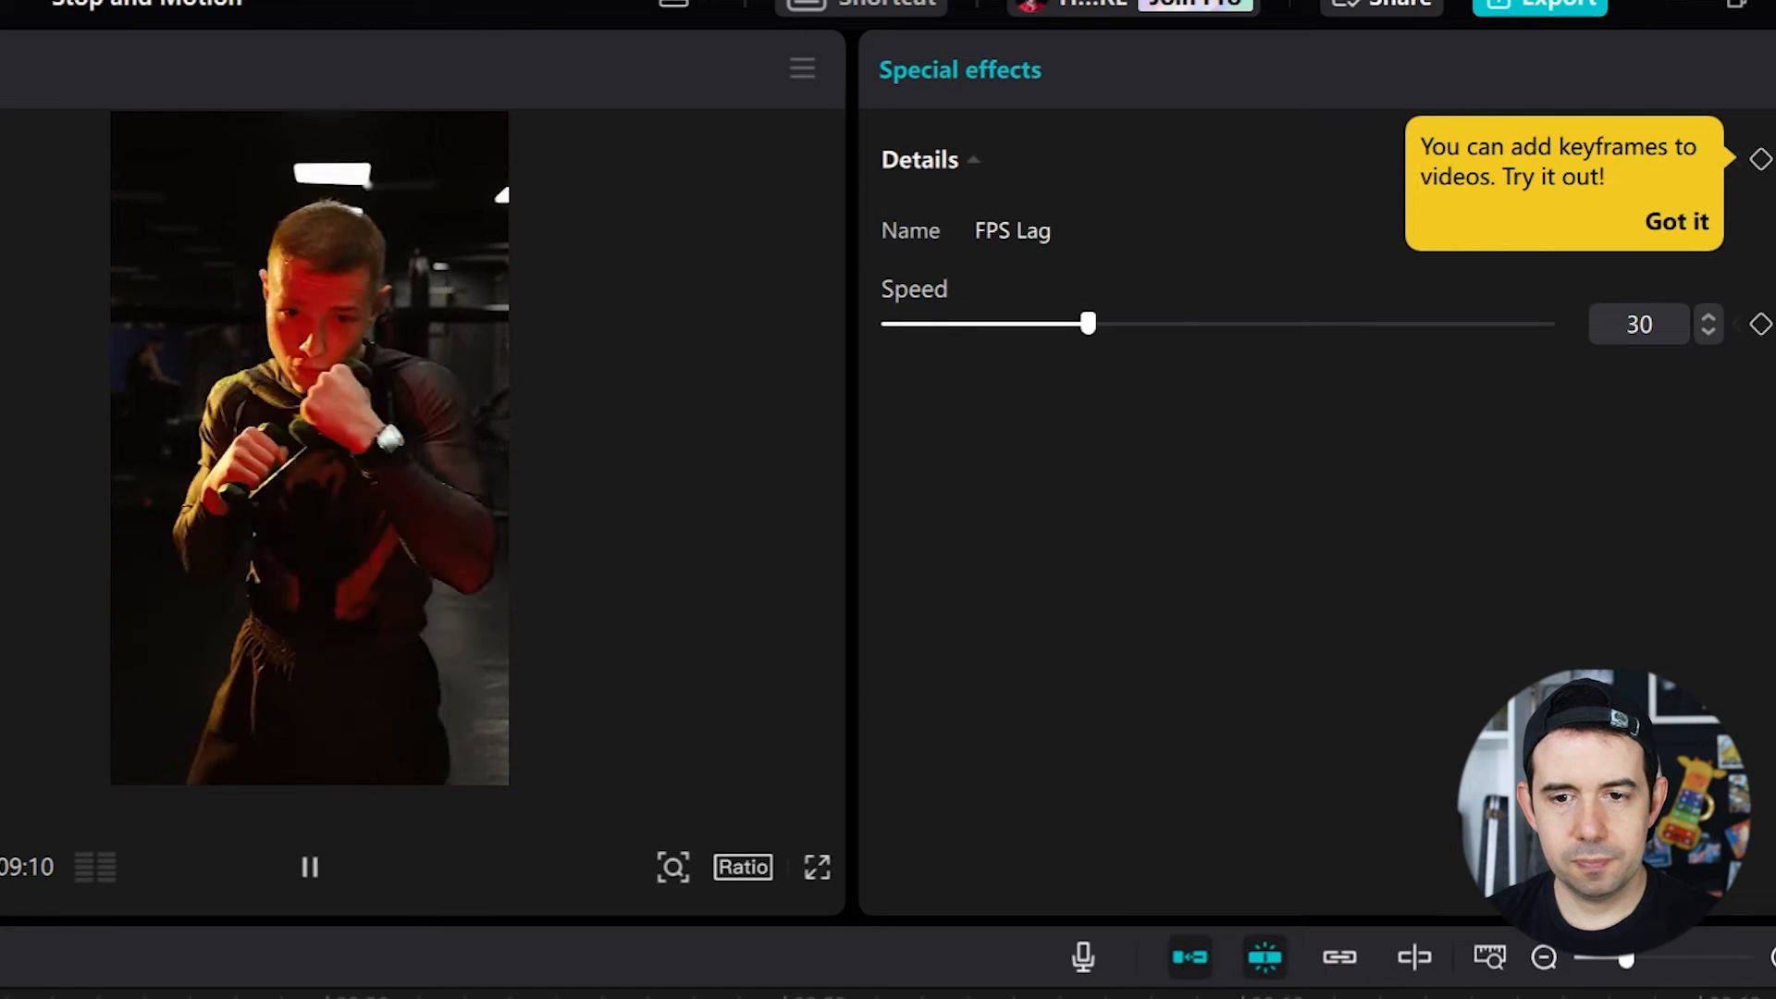